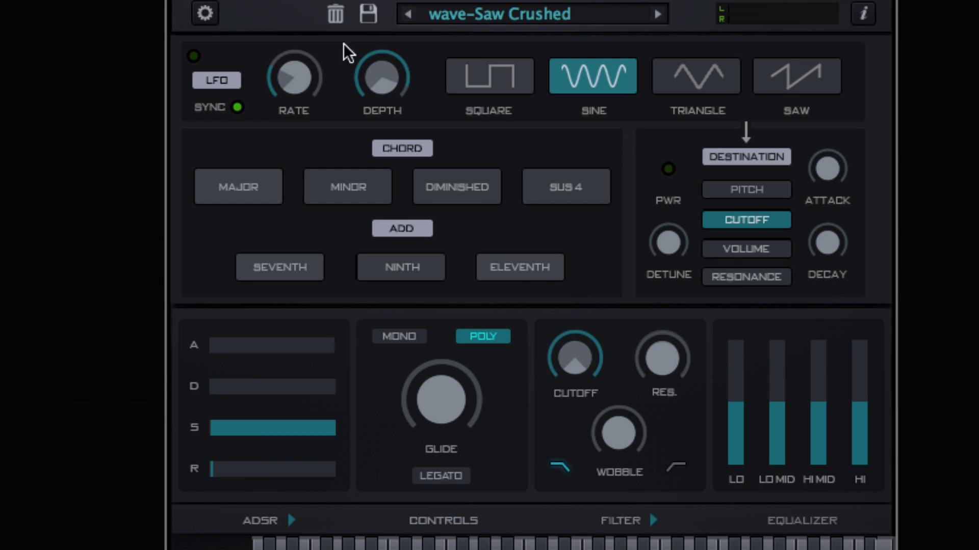
{"action": "mouse_move", "coordinate": [714, 274]}
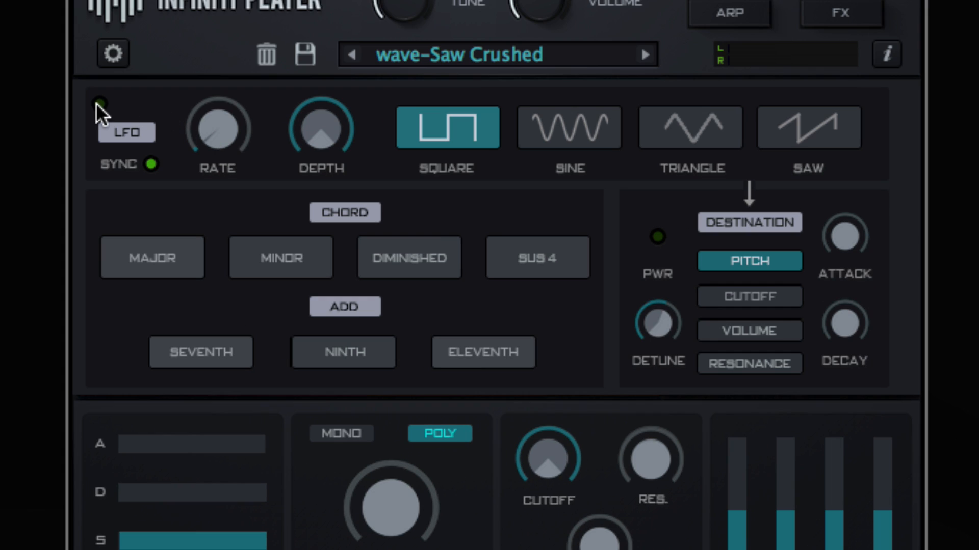
Switch the LFO on, pick its waveform and set the rate to about 31%.
{"action": "left_click", "coordinate": [807, 128]}
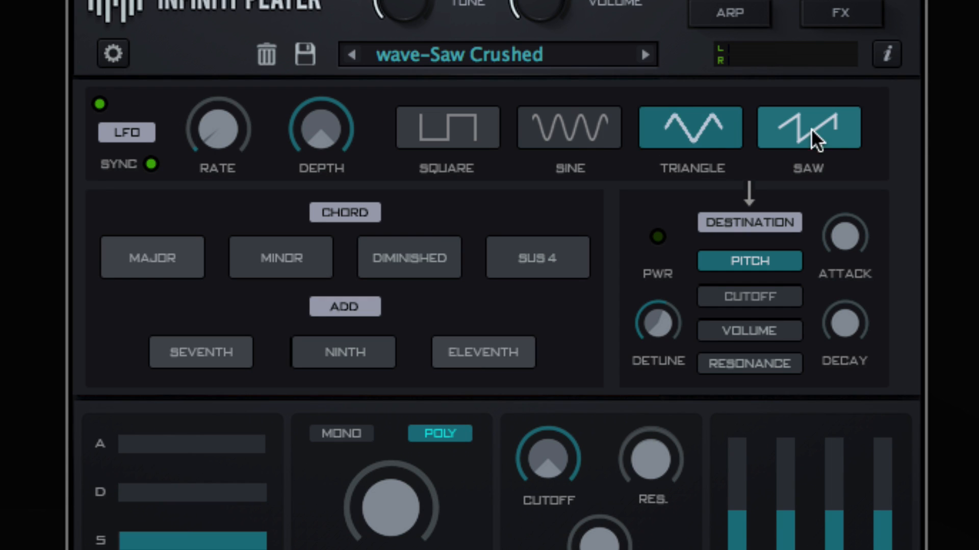
{"action": "left_click", "coordinate": [446, 128]}
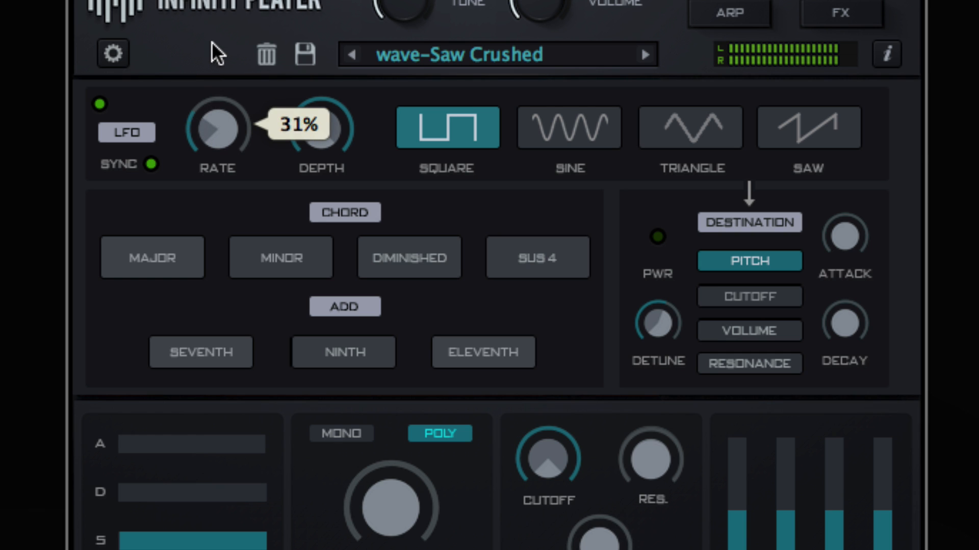
{"action": "left_click_drag", "start_coordinate": [216, 128], "coordinate": [216, 141]}
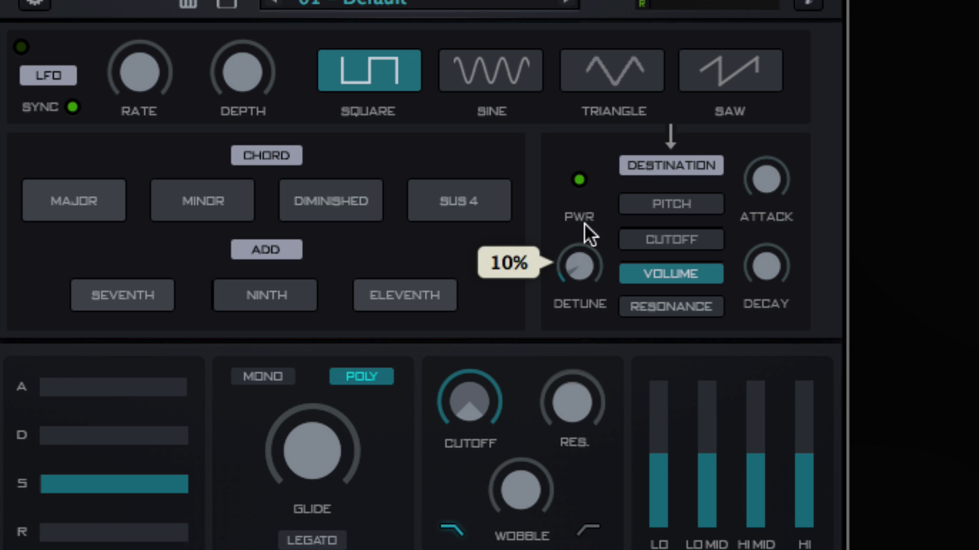
{"action": "mouse_move", "coordinate": [587, 234]}
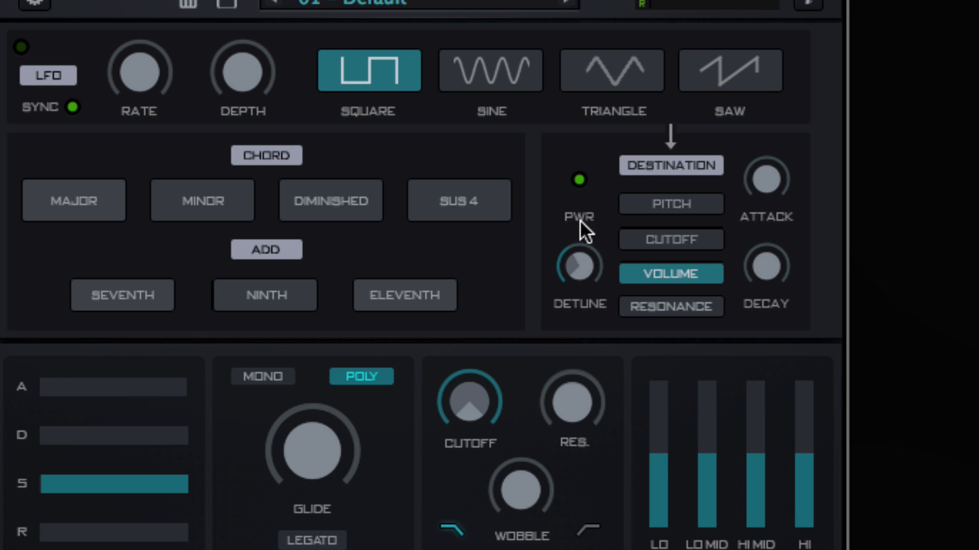
{"action": "mouse_move", "coordinate": [585, 278]}
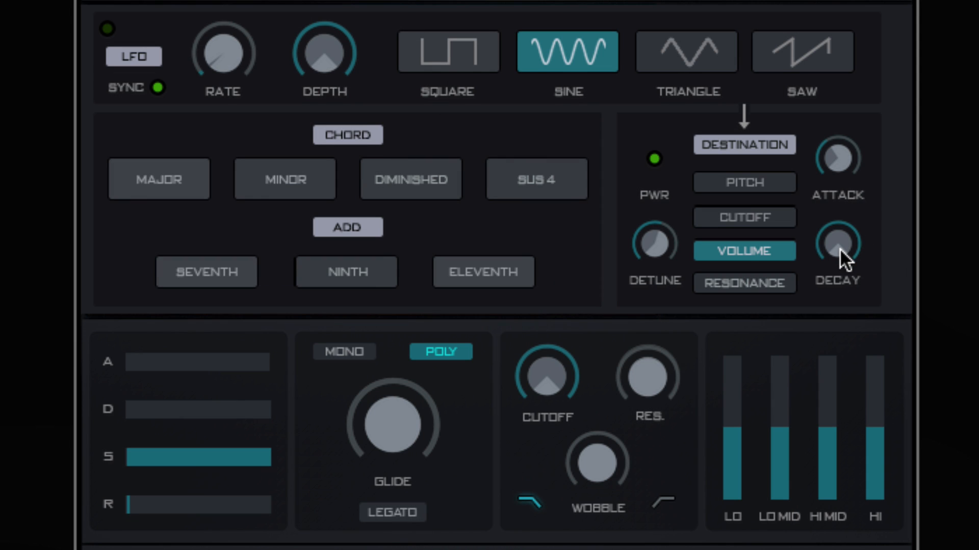
{"action": "mouse_move", "coordinate": [841, 155]}
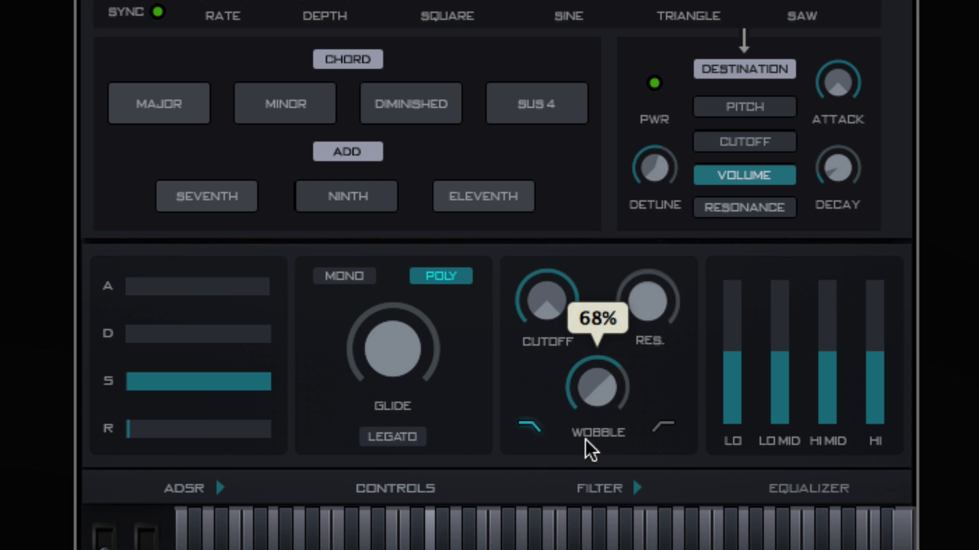
Raise the filter WOBBLE knob to about 68%.
{"action": "left_click_drag", "start_coordinate": [596, 387], "coordinate": [597, 437]}
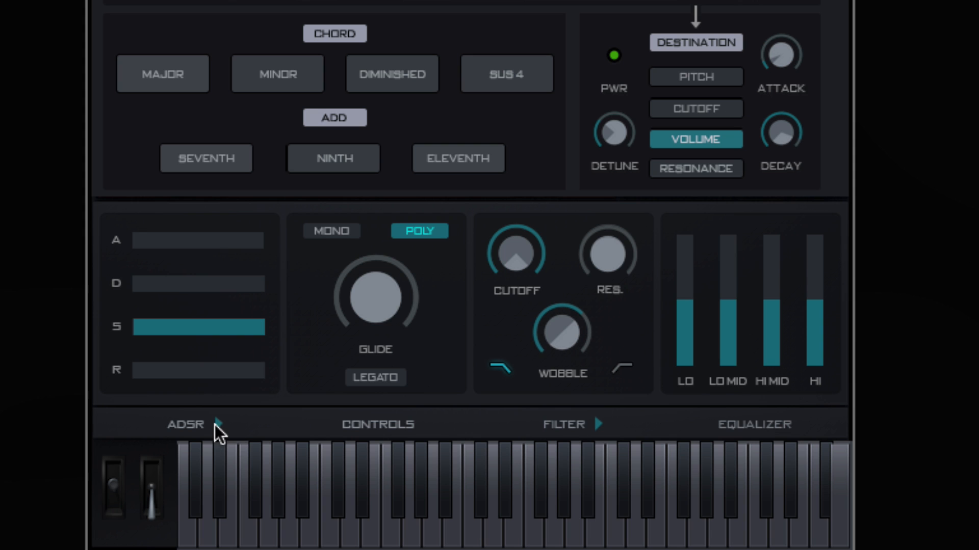
{"action": "mouse_move", "coordinate": [496, 430]}
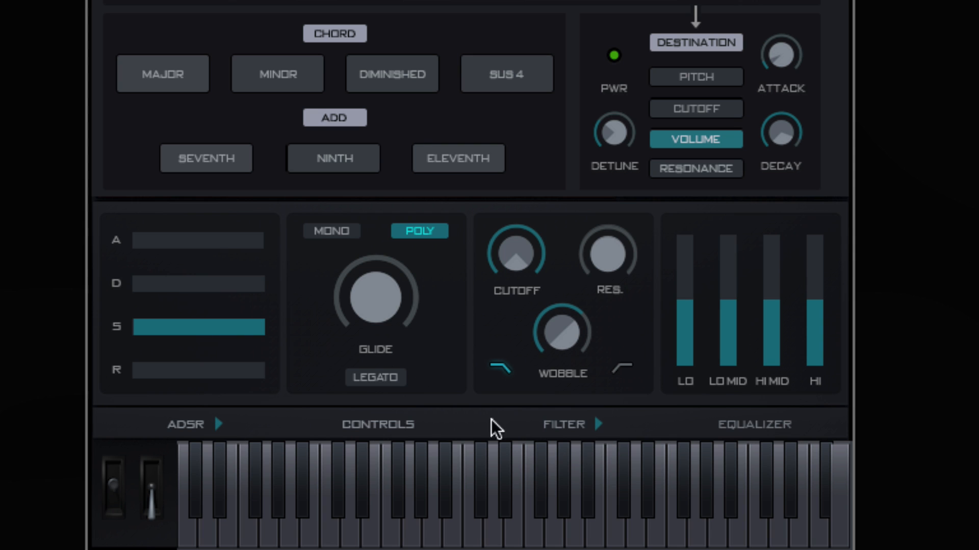